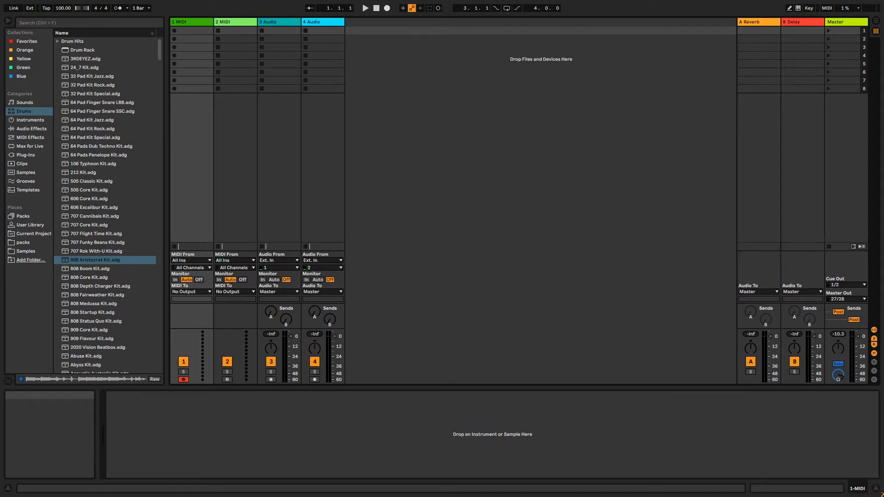
mouse_move(811, 201)
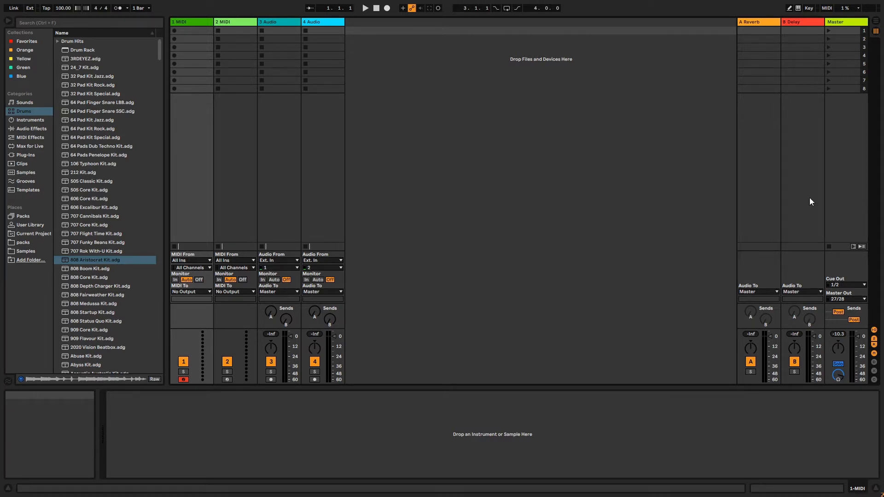
Load 808 Aristocrat Kit.adg from the Drums browser onto track 1 MIDI
click(236, 21)
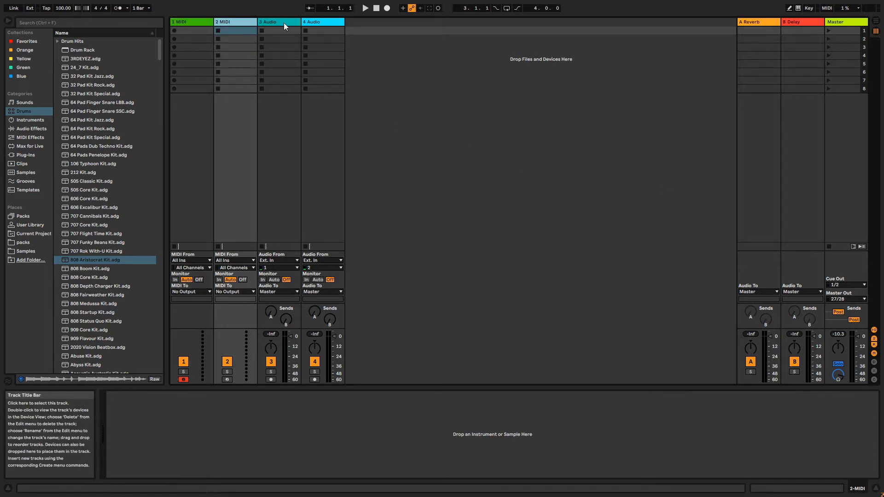
click(191, 21)
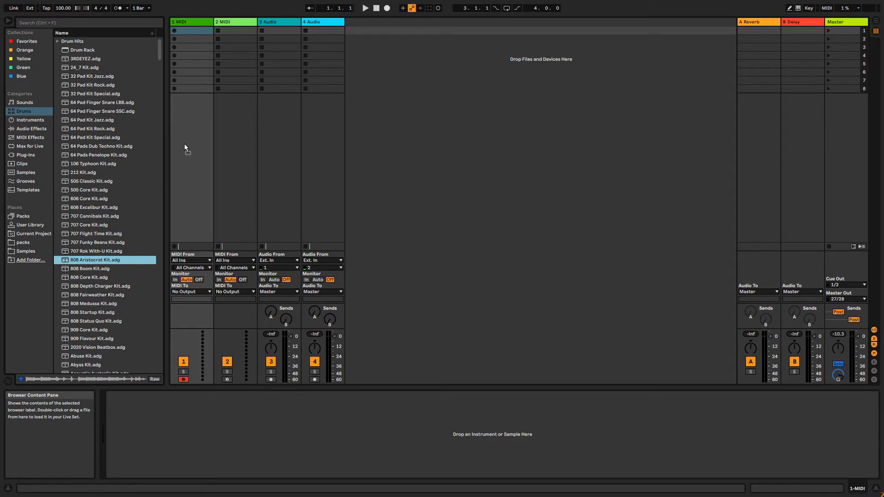
double_click(95, 259)
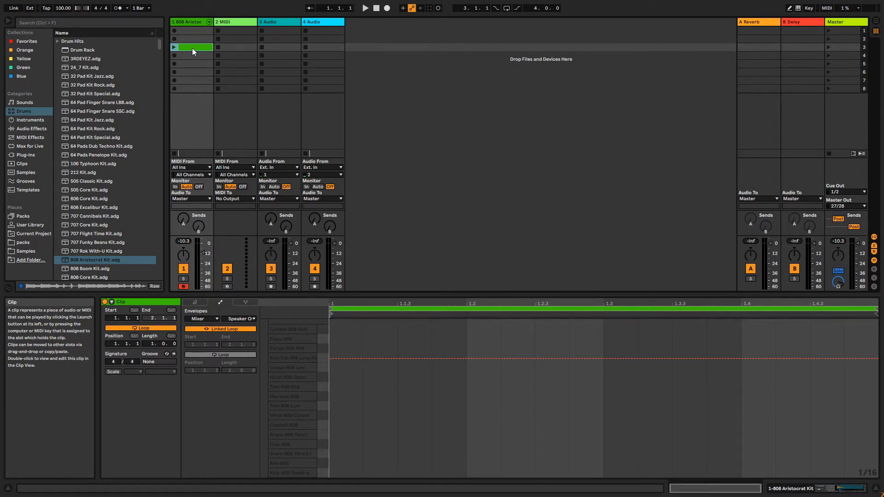
Choose Rename from the new empty clip's context menu
right_click(193, 48)
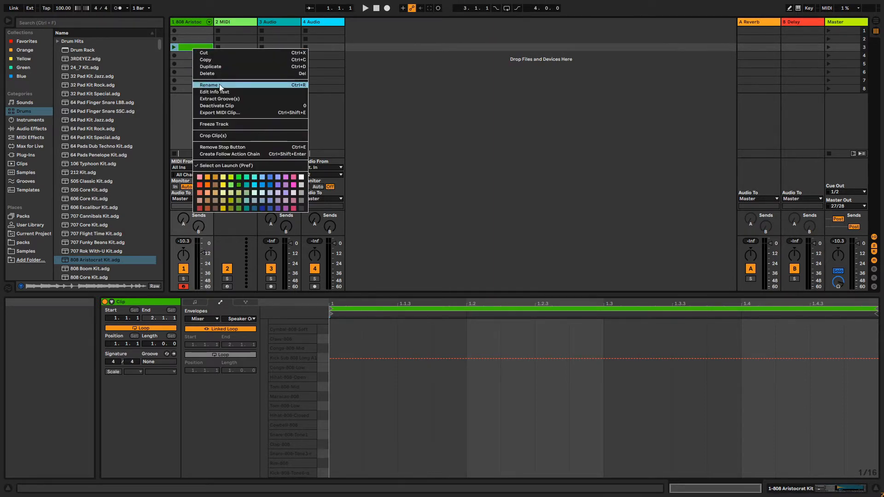
click(209, 85)
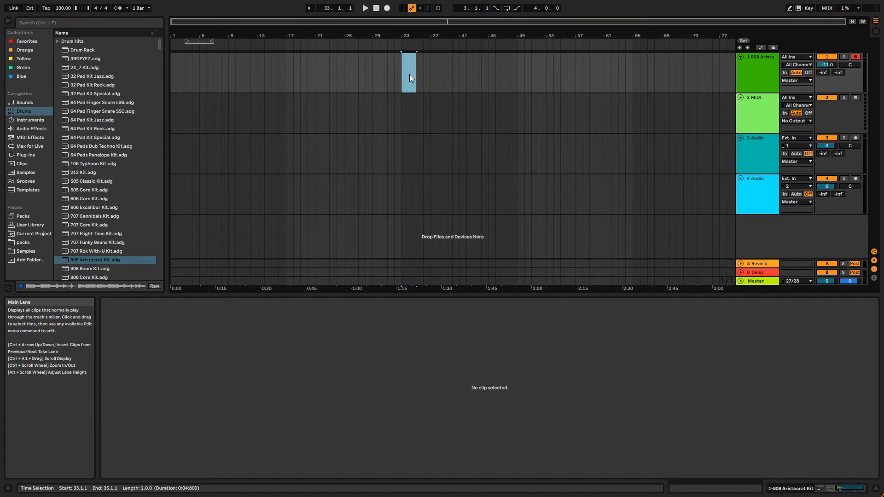
Insert an empty MIDI clip over the two-bar selection on track 1
right_click(409, 76)
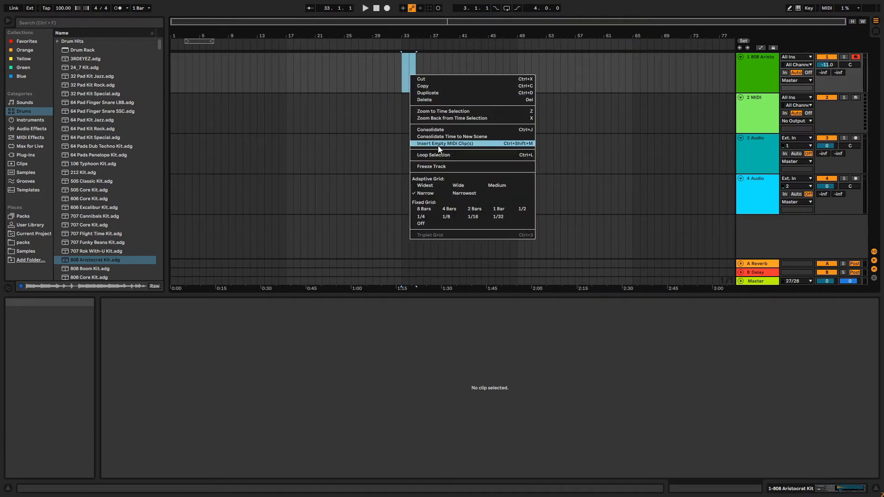
click(444, 143)
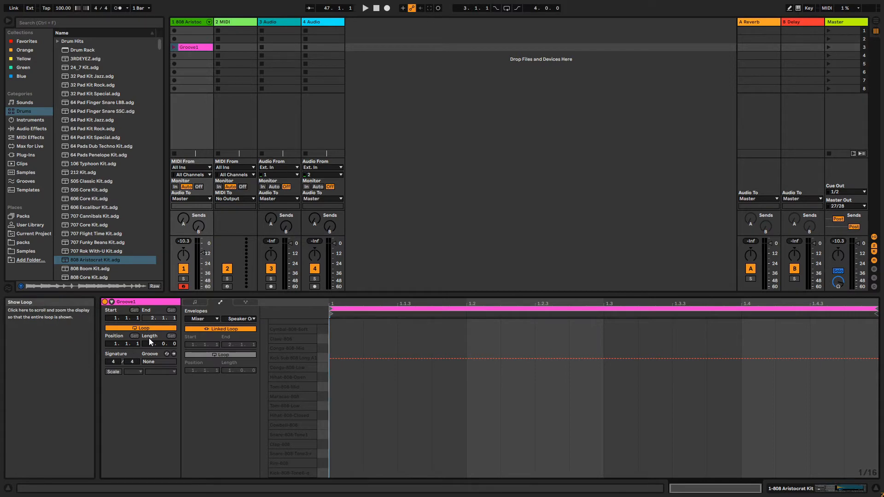
mouse_move(152, 338)
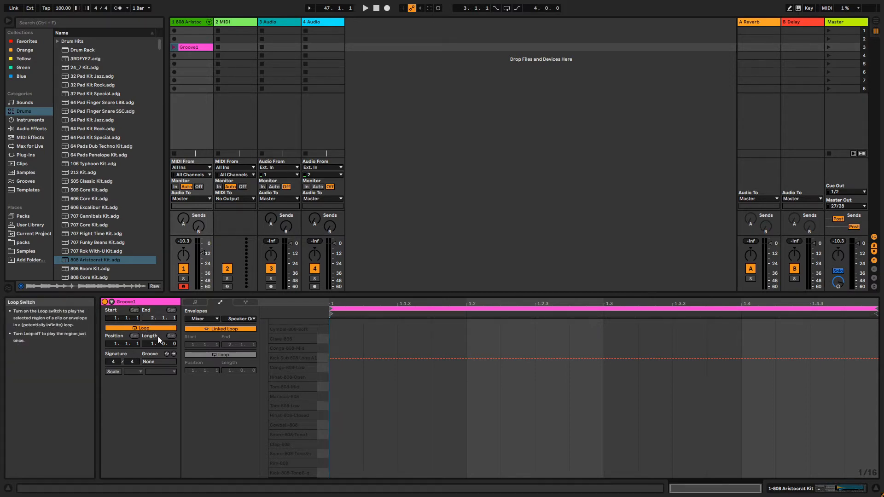
Set Groove1's clip Length to 2.0.0 in the Clip View
drag(151, 343, 151, 343)
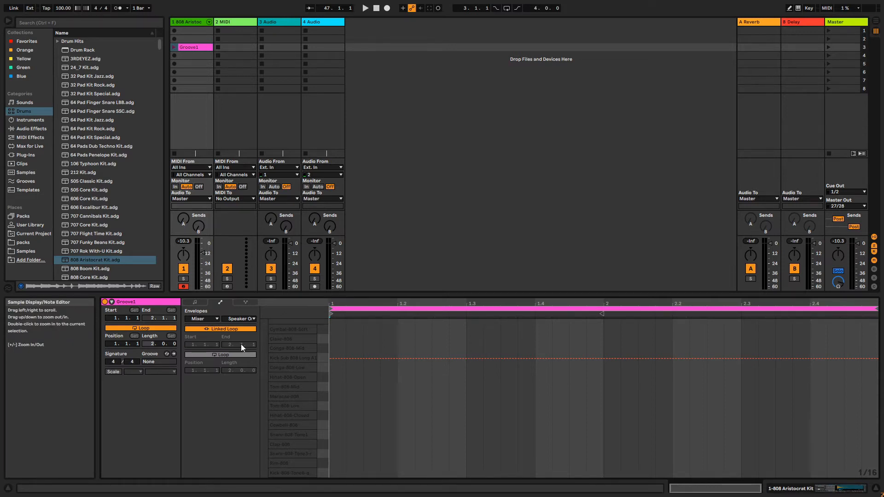
click(194, 302)
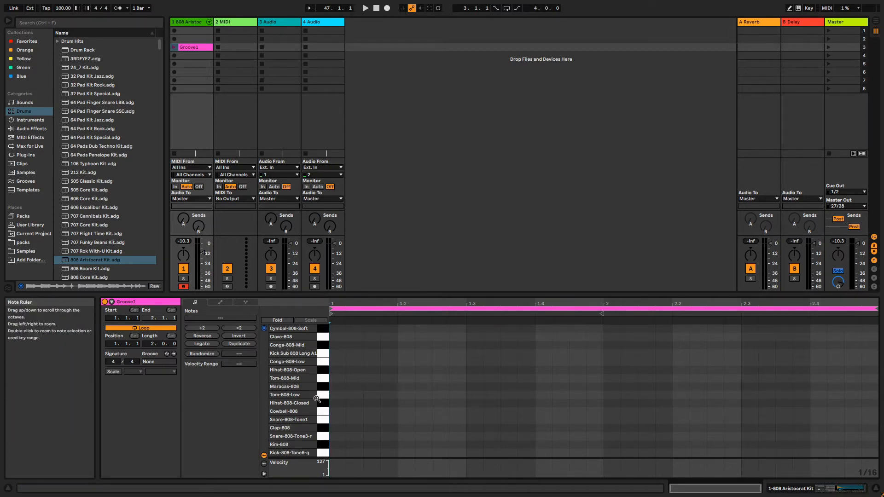
Switch to the Notes panel for entering hi-hat, snare and kick notes
click(288, 419)
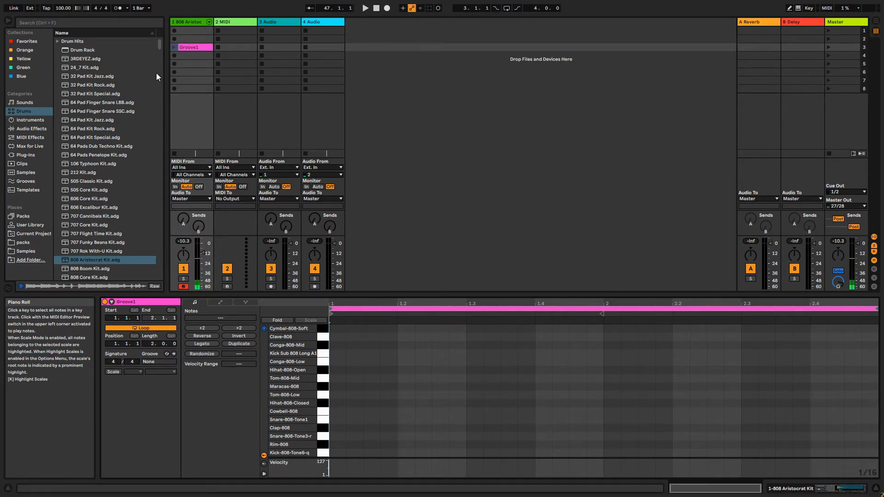
click(365, 8)
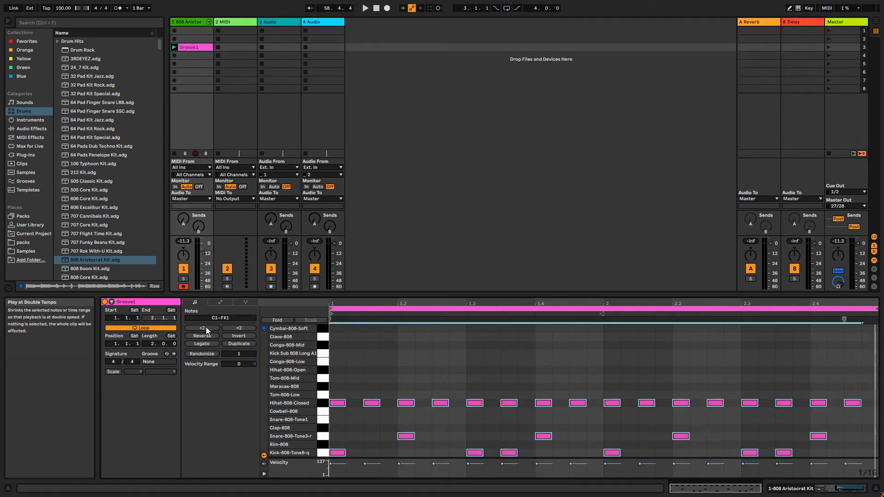
Apply ÷2, ×2, Reverse and Legato to Groove1's drum notes
click(365, 8)
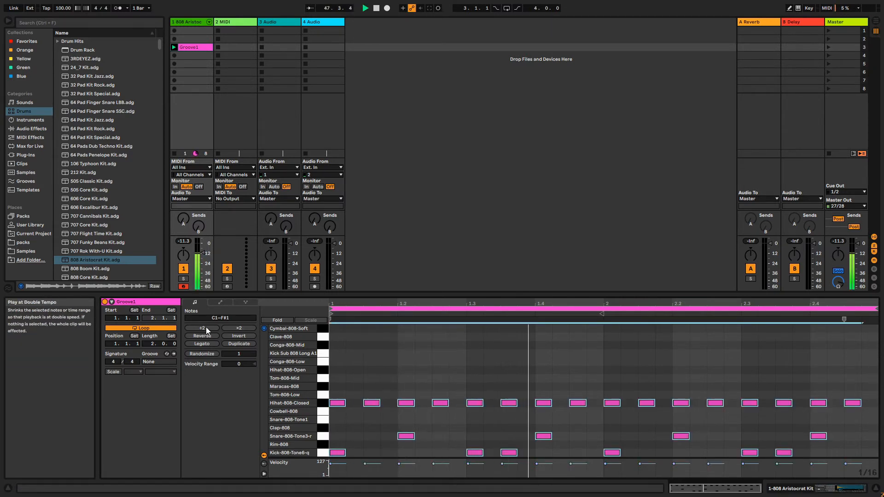
click(238, 328)
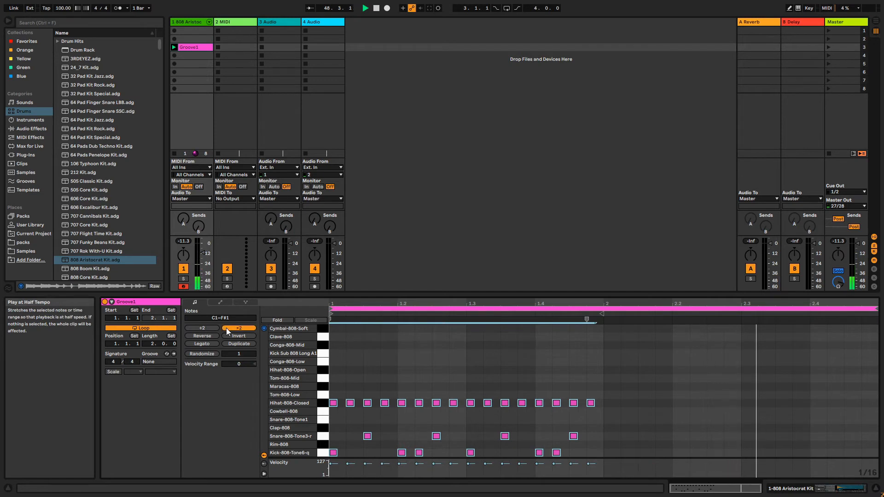
click(237, 329)
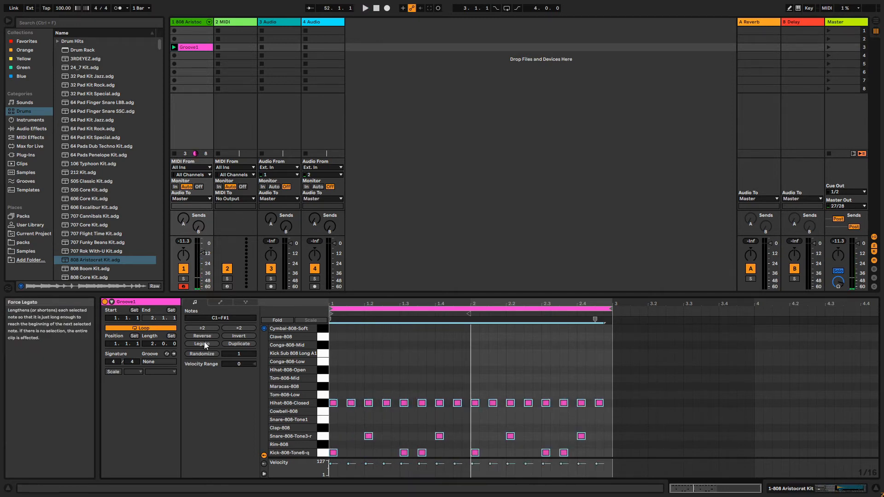
click(201, 336)
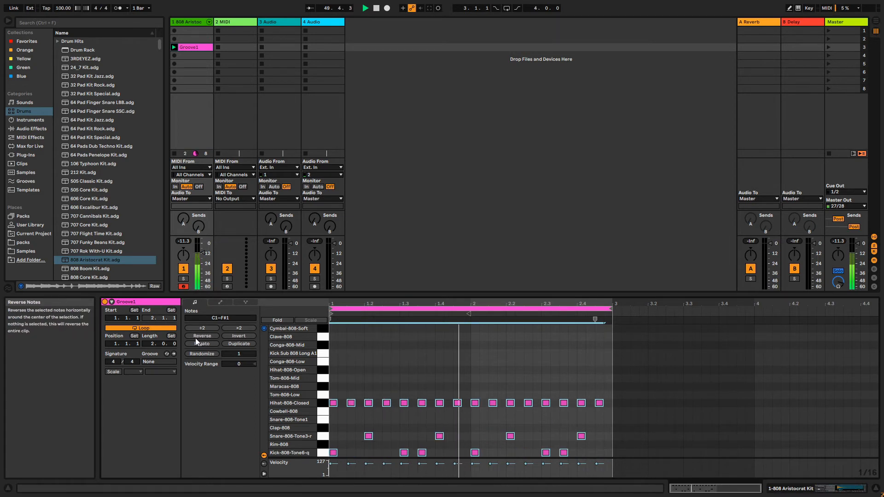
click(201, 344)
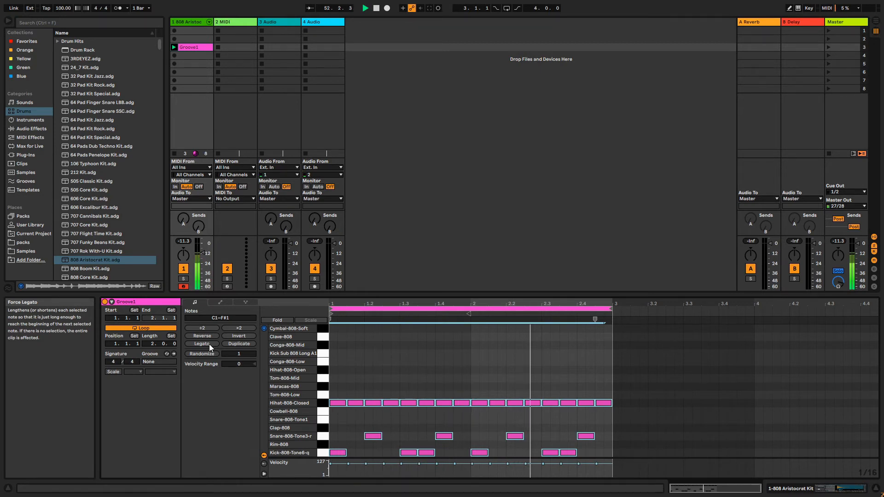
click(239, 344)
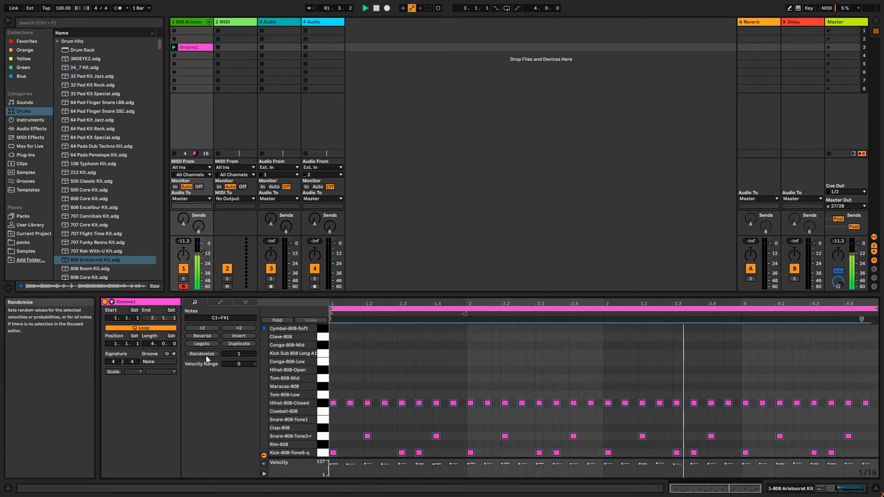
Randomize the note velocities and set Velocity Range to +24
click(201, 353)
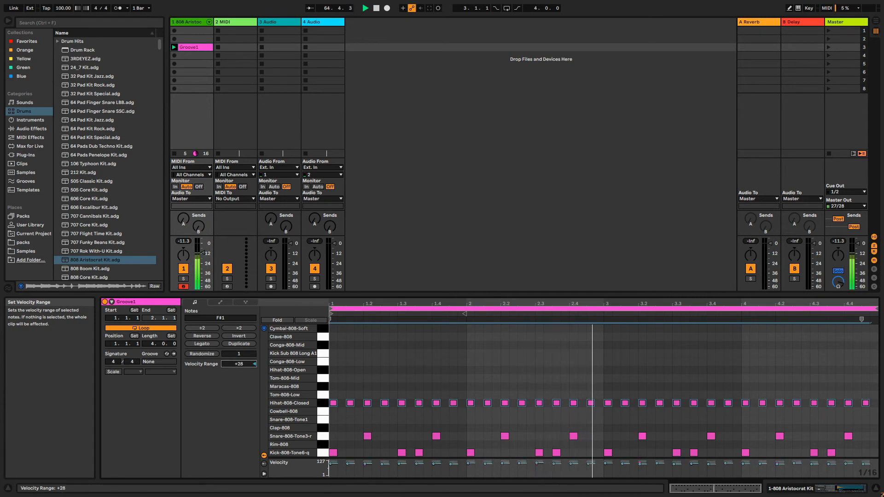
click(503, 402)
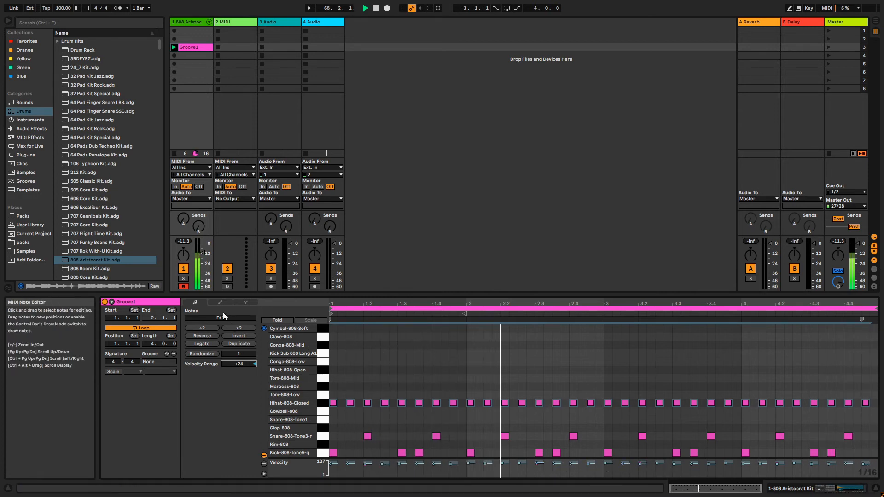
Target 808 Aristocrat Kit | Hihat-808-Closed in Groove1's Envelopes editor
click(218, 304)
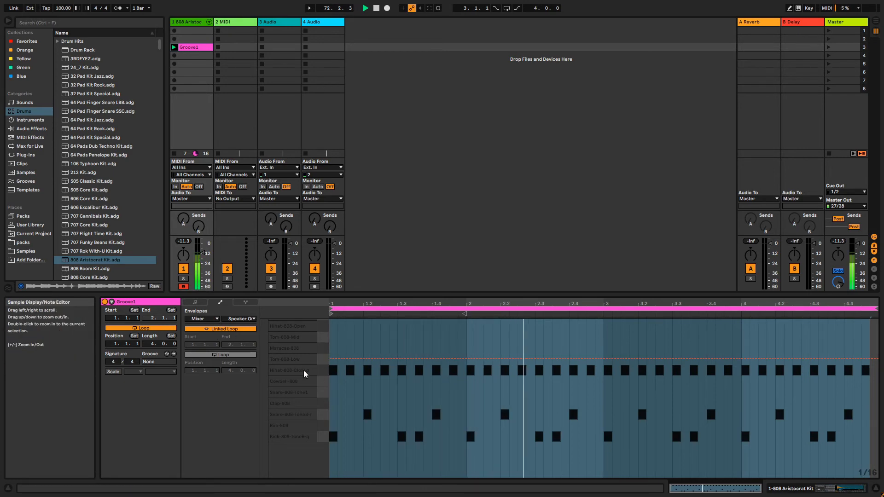
click(198, 319)
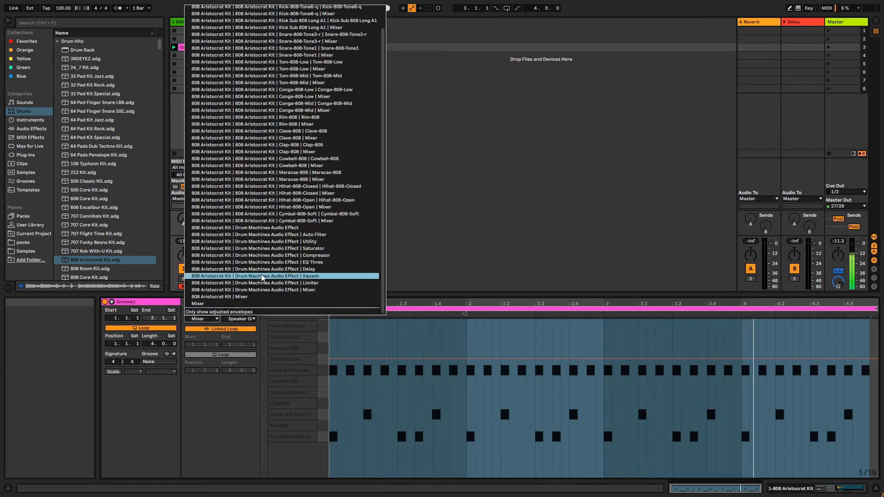
mouse_move(289, 186)
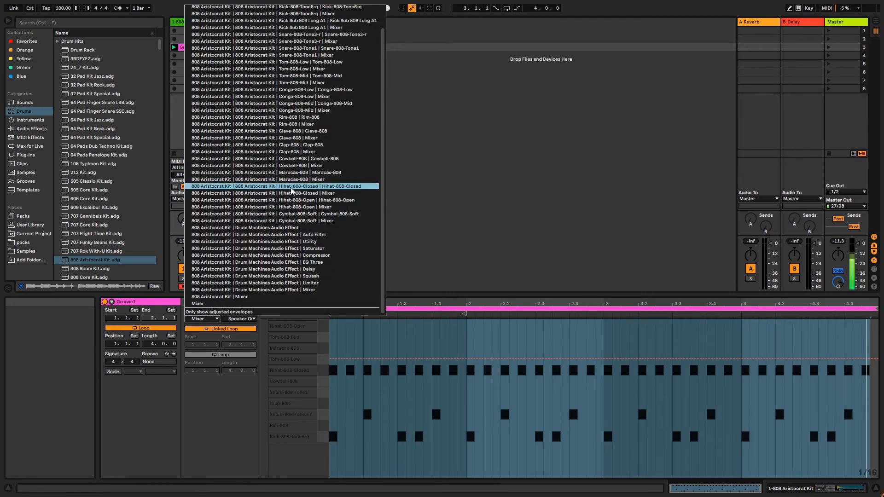
click(276, 186)
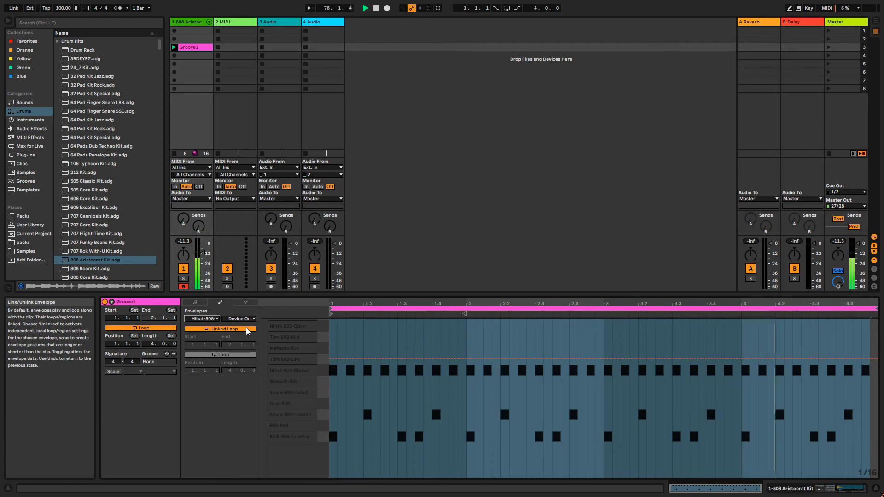
click(239, 319)
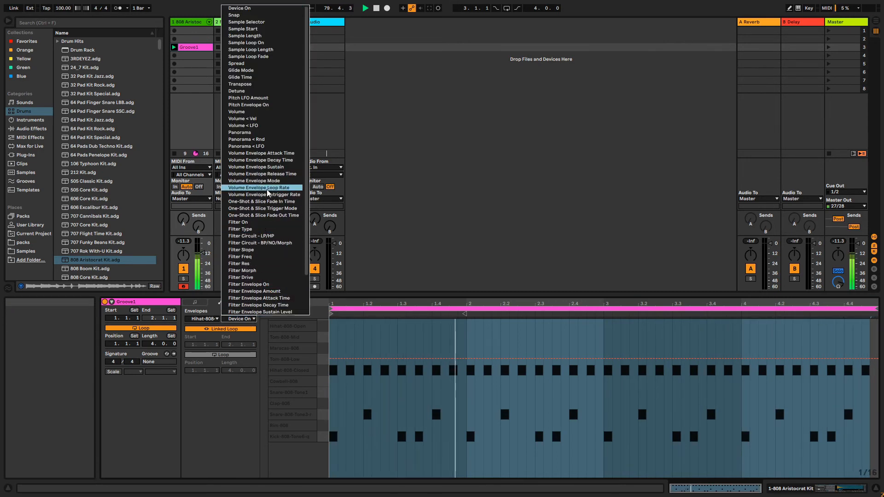
mouse_move(281, 84)
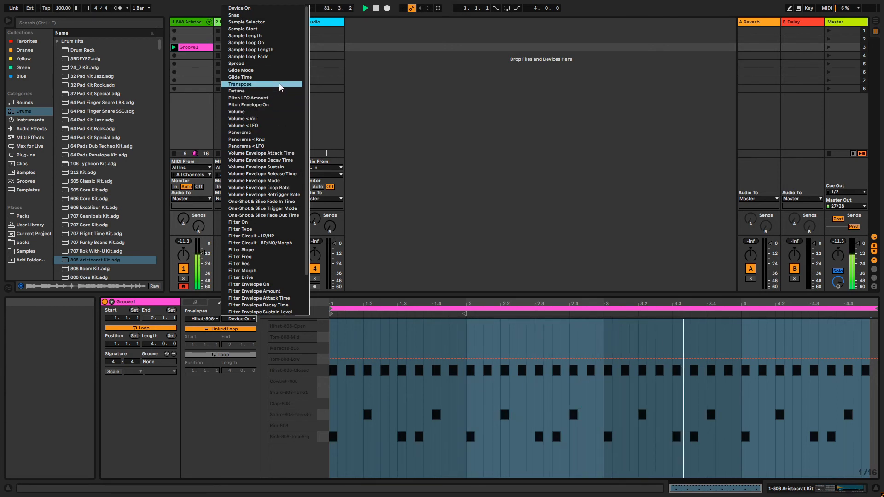
Select Transpose as the closed hi-hat envelope's control
click(240, 84)
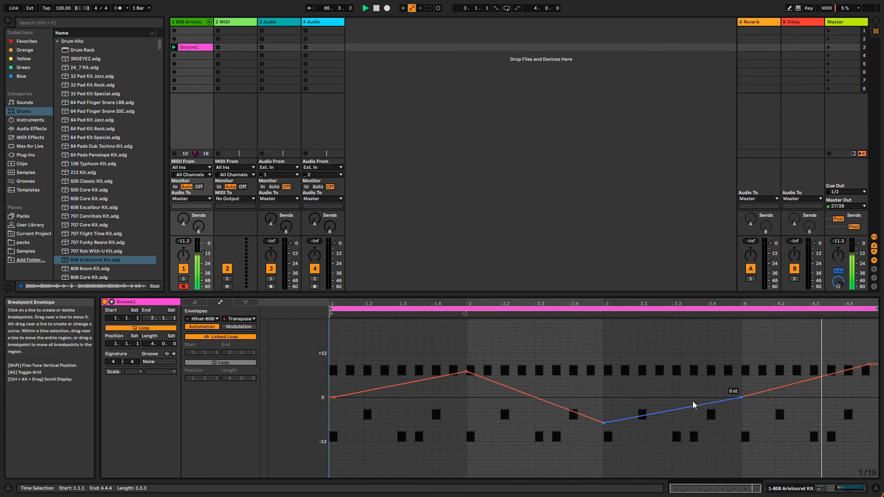
Open the envelope options menu for the hi-hat Transpose envelope
right_click(693, 405)
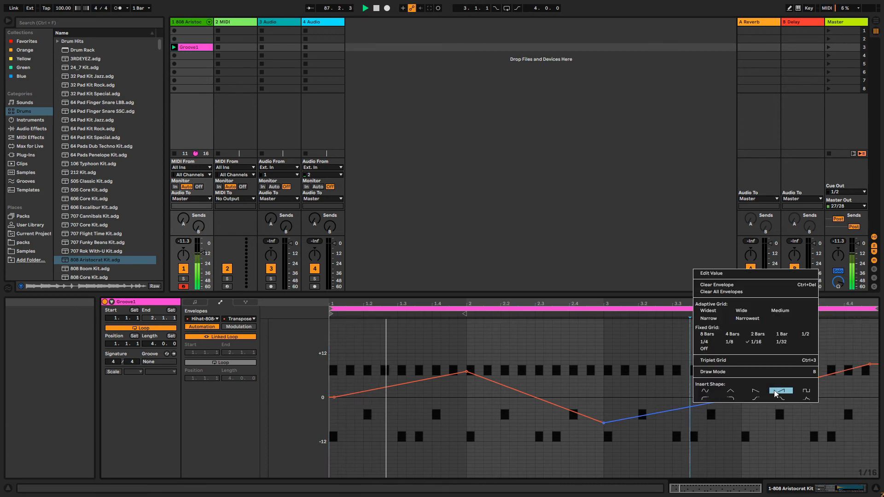